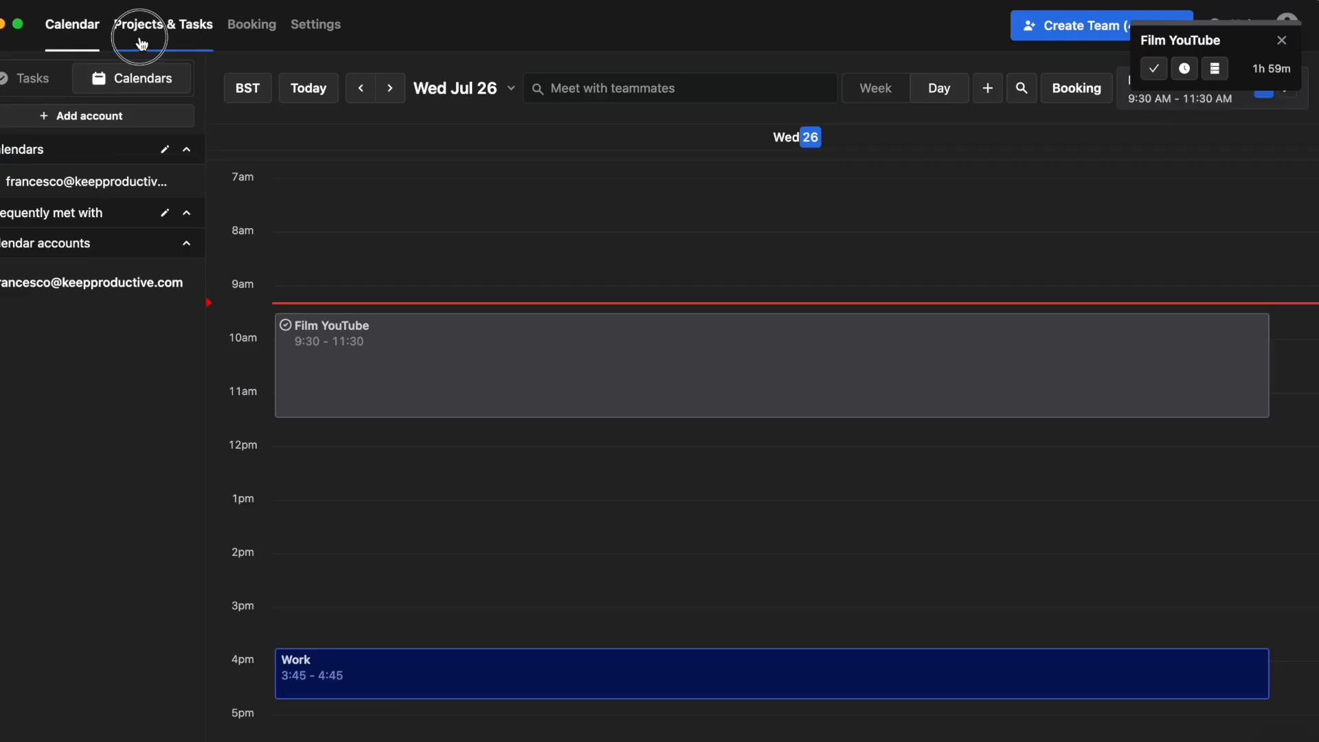
Browse the Tool Finder homepage through its news, guides, lists and tool listing sections
click(154, 24)
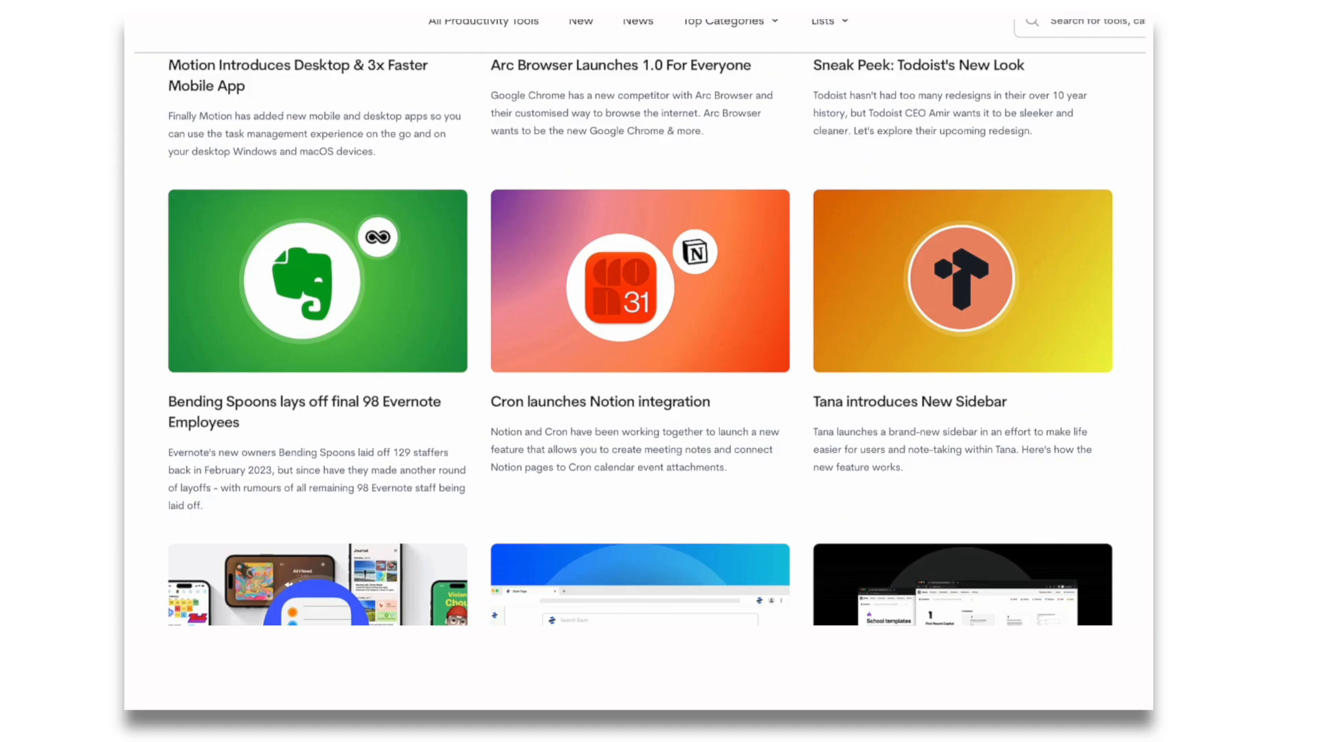
scroll(down, 3)
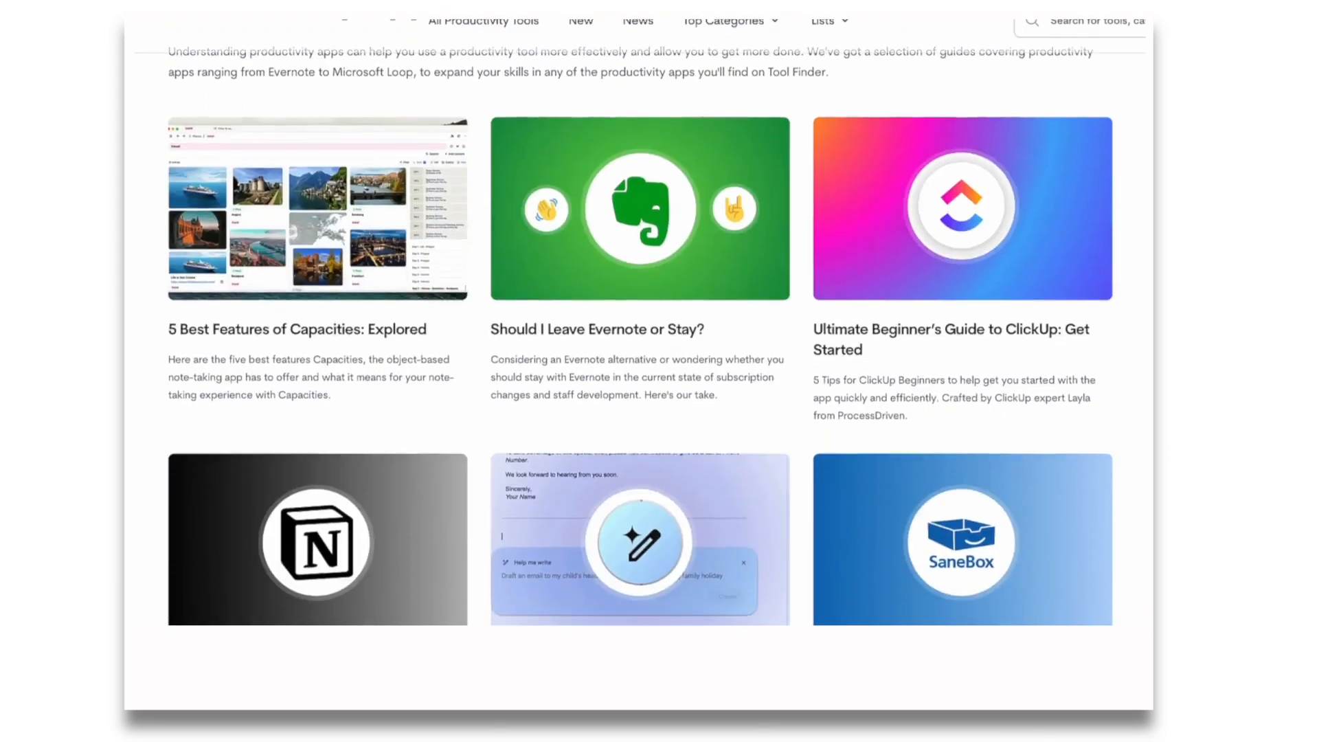
scroll(down, 3)
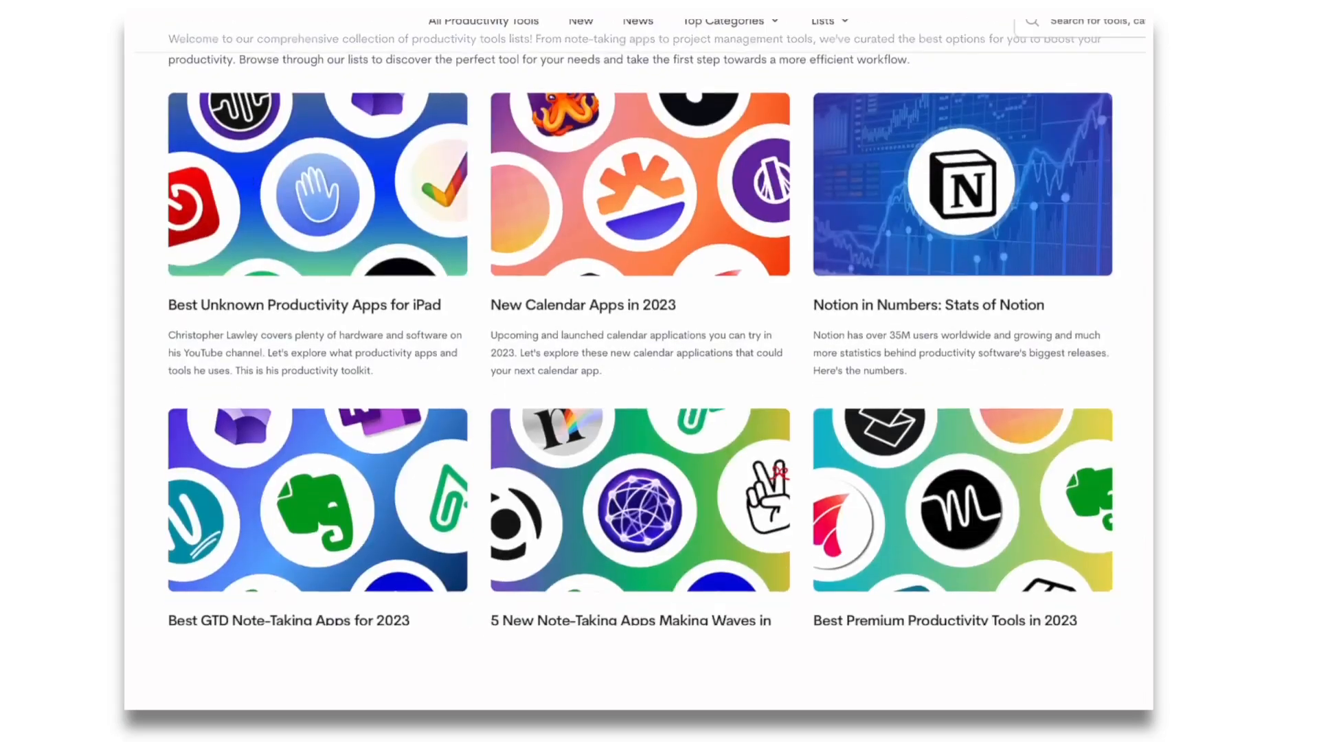
scroll(down, 3)
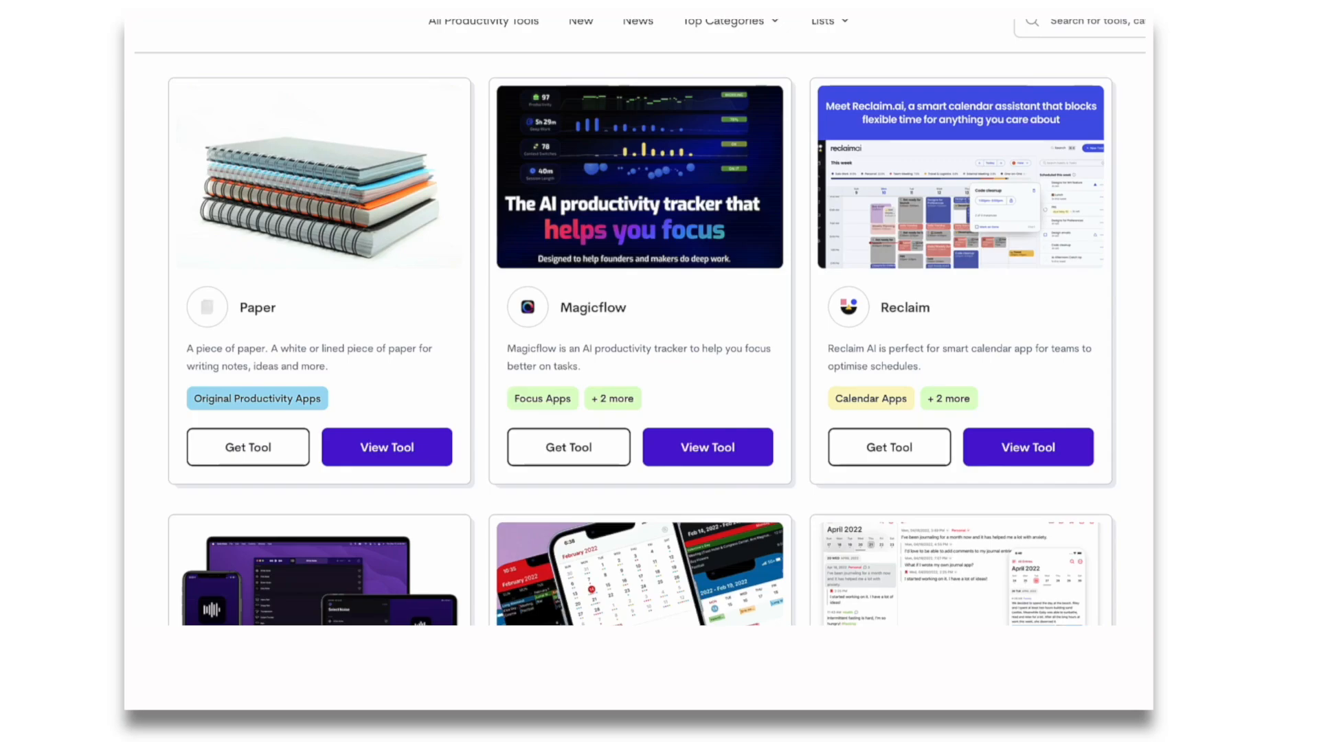
scroll(down, 3)
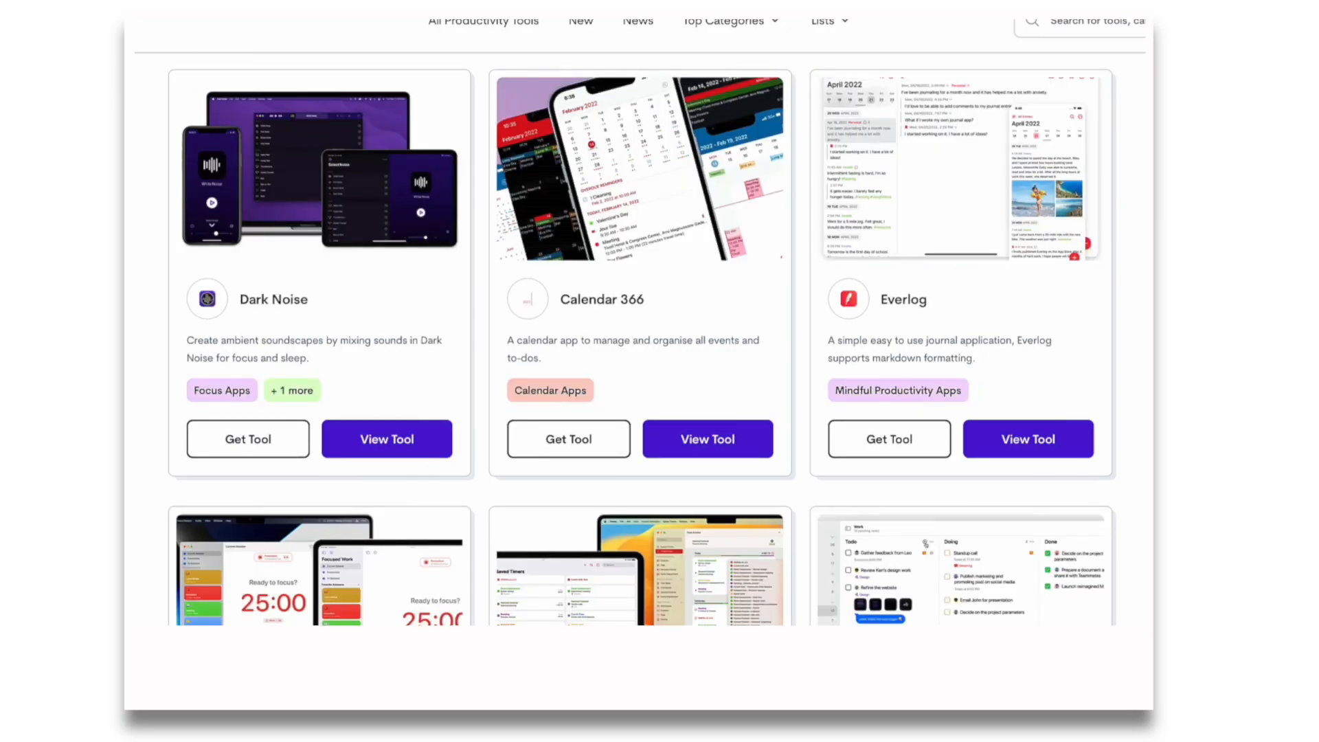
scroll(down, 3)
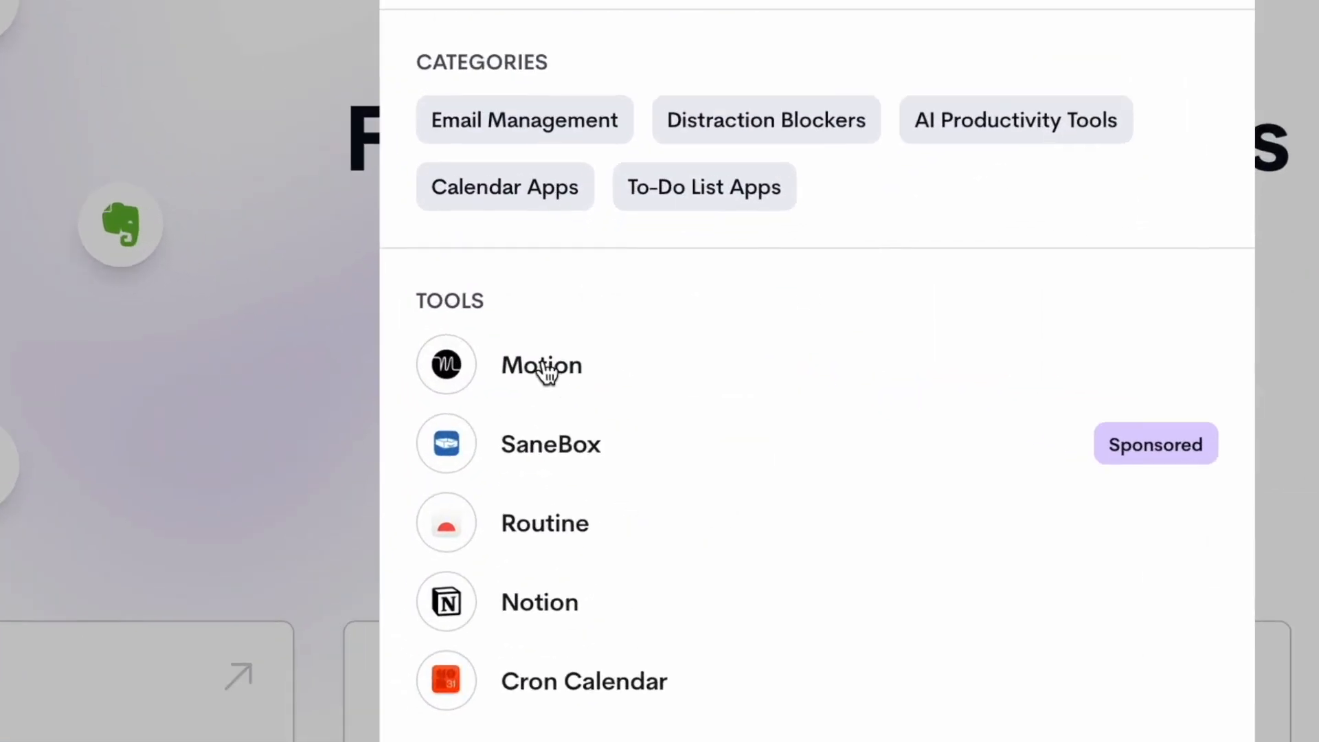
Open the Motion tool's overview page with its features summary and video review
click(541, 365)
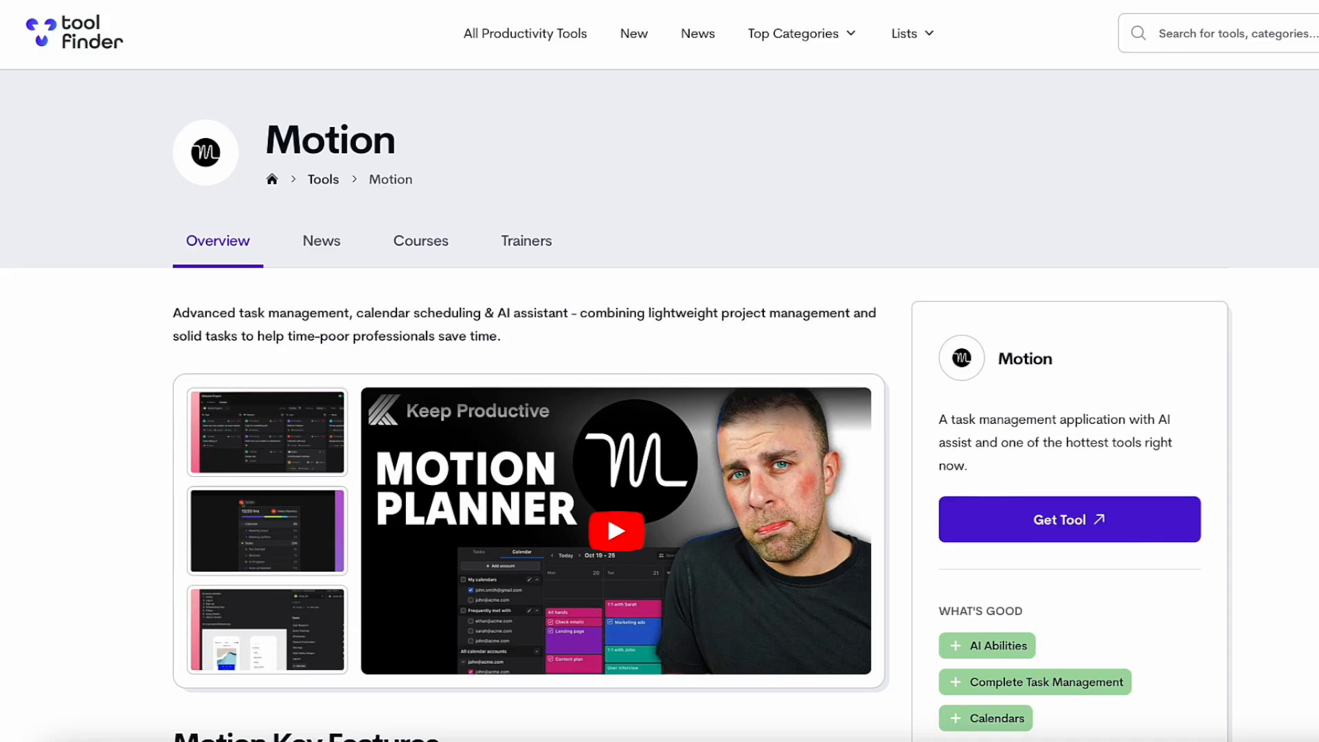